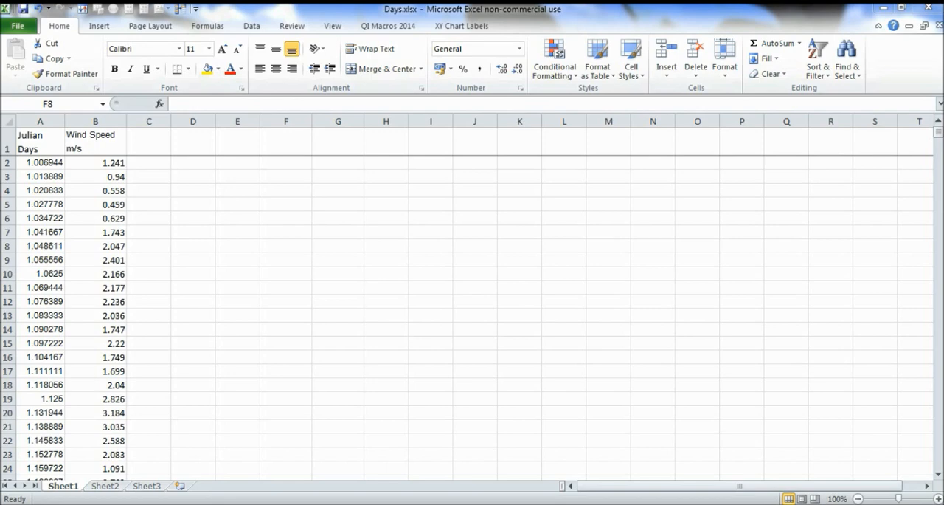
# - Enter 01/01/2008 in F8 and 31/12/2007 in F9 with 1 and 0 beside them in G8 and G9
pyautogui.click(286, 245)
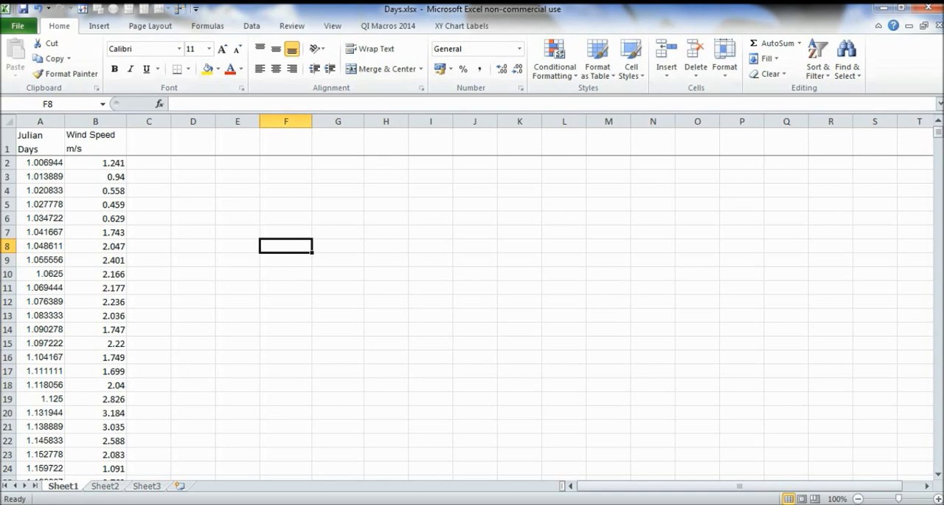
pyautogui.write('01/01')
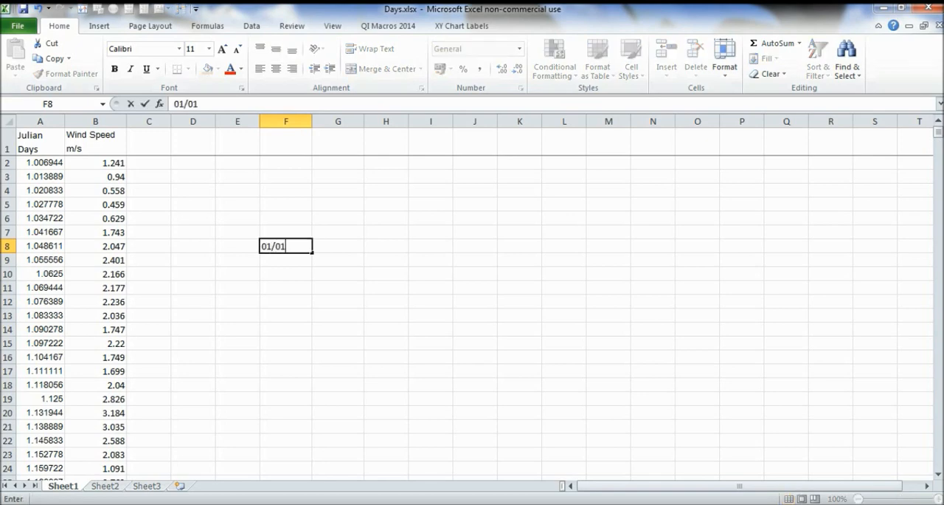
pyautogui.write('/2008')
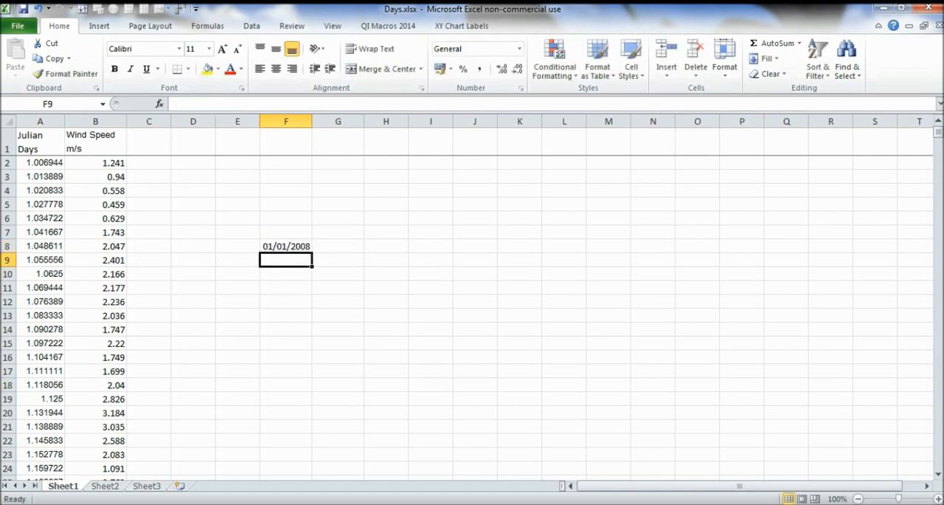
pyautogui.write('31/12/2007')
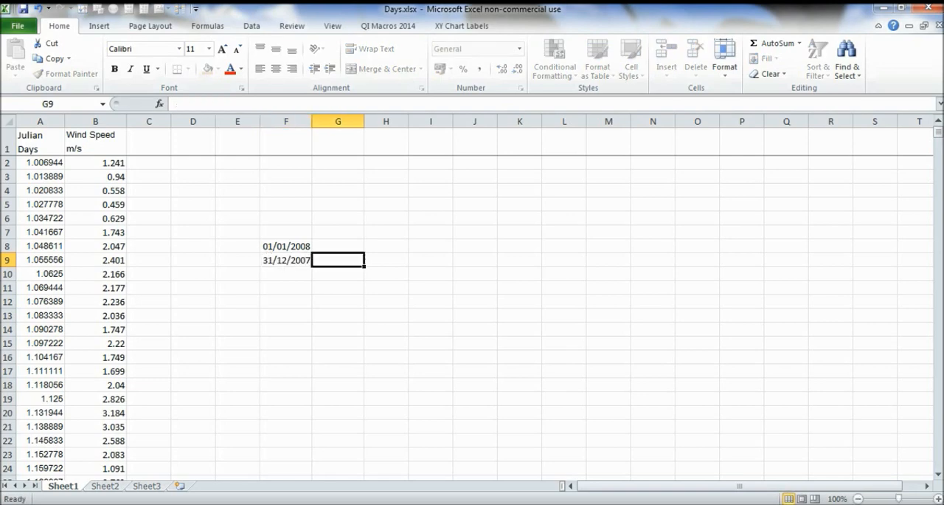
pyautogui.click(292, 48)
pyautogui.write('0')
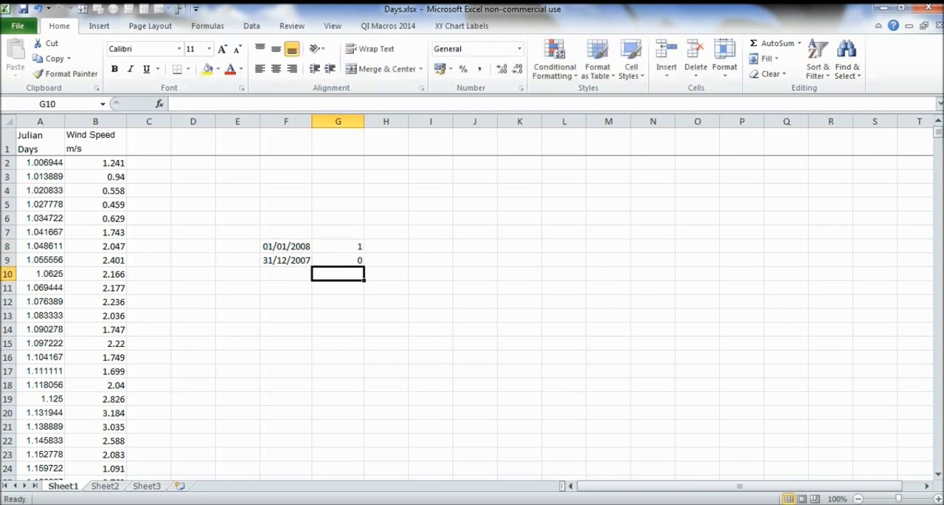
pyautogui.click(287, 260)
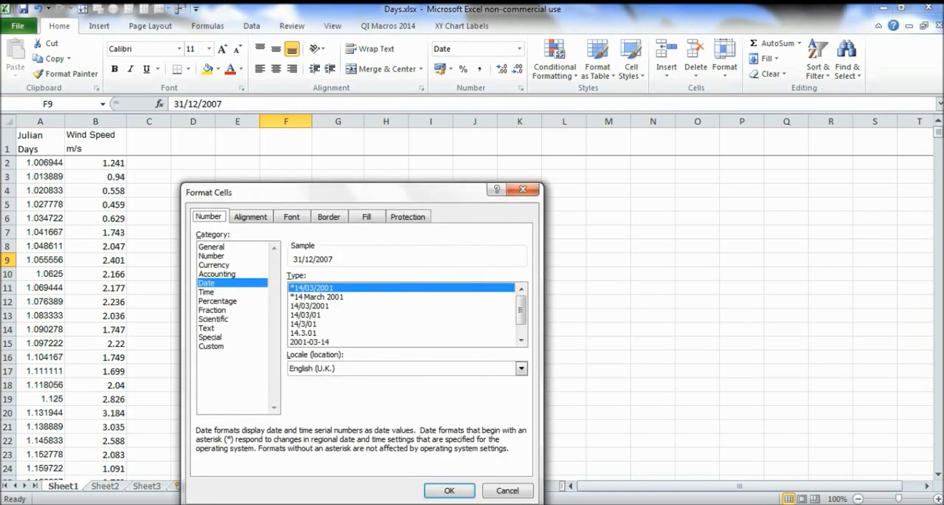
# - Format F9 as General so 31/12/2007 shows its serial number 39447
pyautogui.click(211, 245)
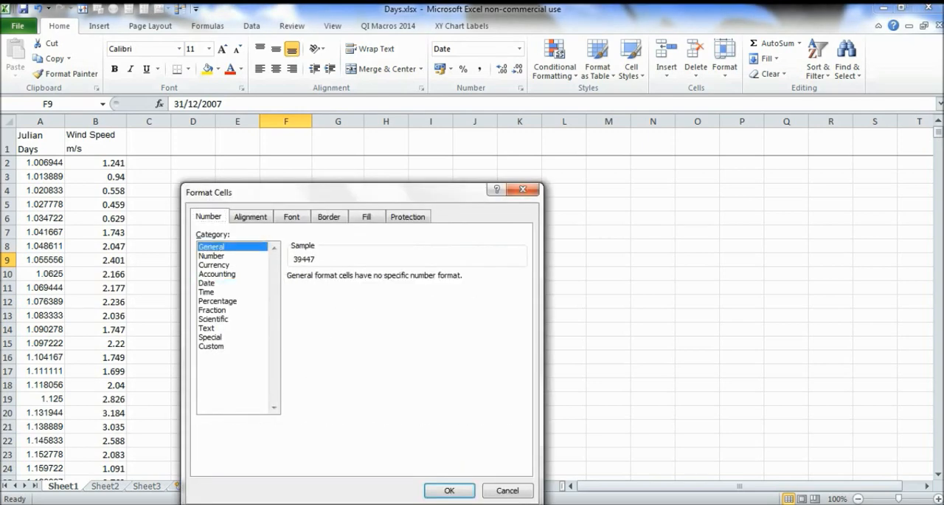
pyautogui.click(449, 490)
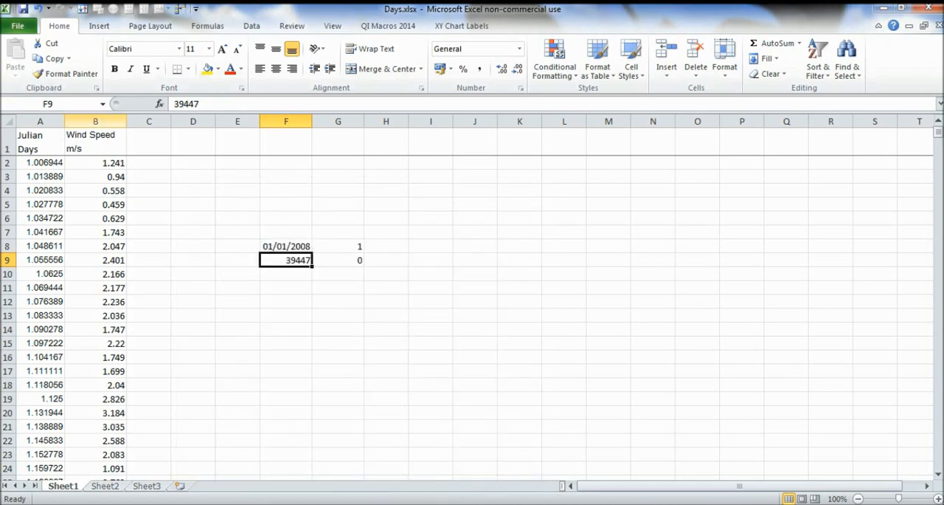
# - Insert a new column B headed 'Date and Time' before Wind Speed
pyautogui.rightClick(94, 121)
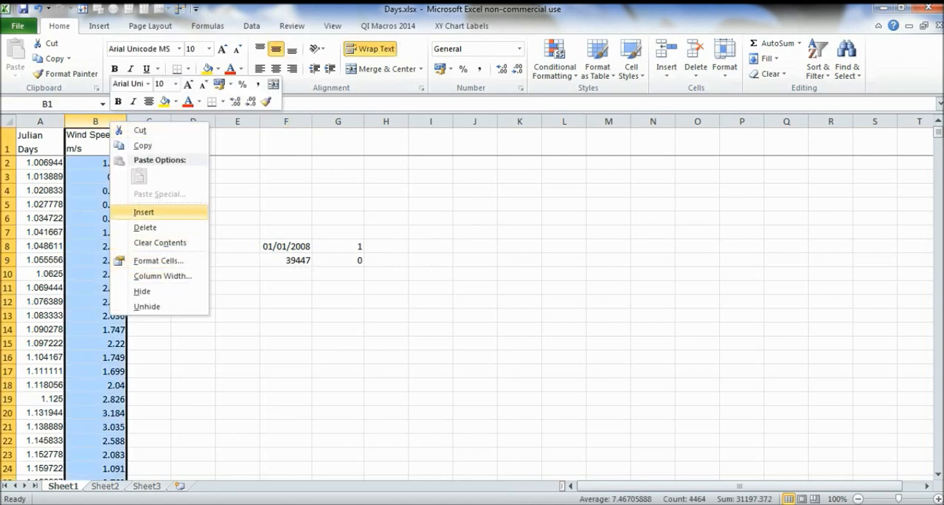
pyautogui.click(145, 213)
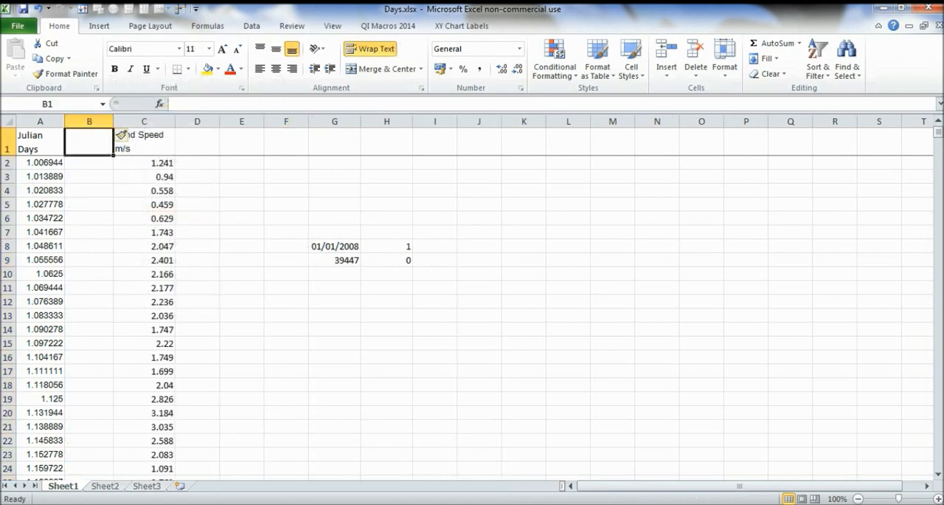
pyautogui.write('Date and Time')
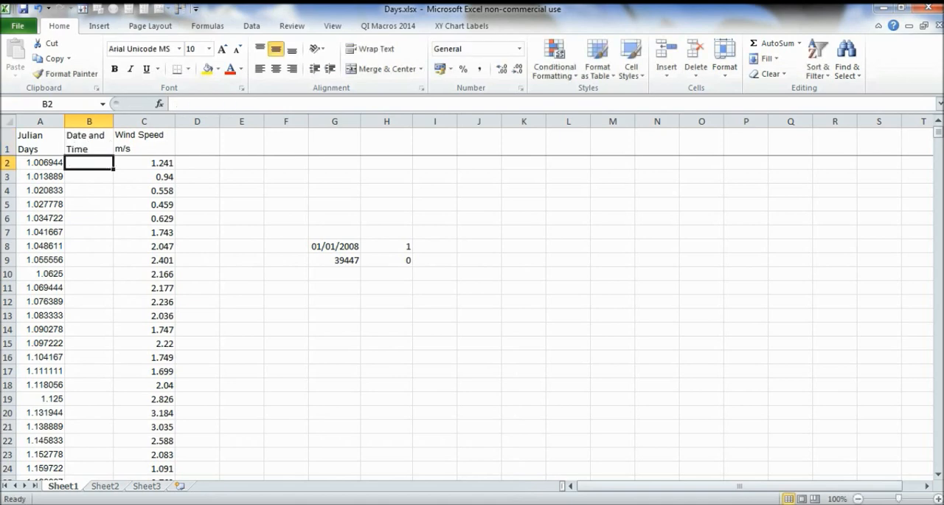
# - Enter the formula =39447+A2 in B2, giving 39448.007
pyautogui.write('=')
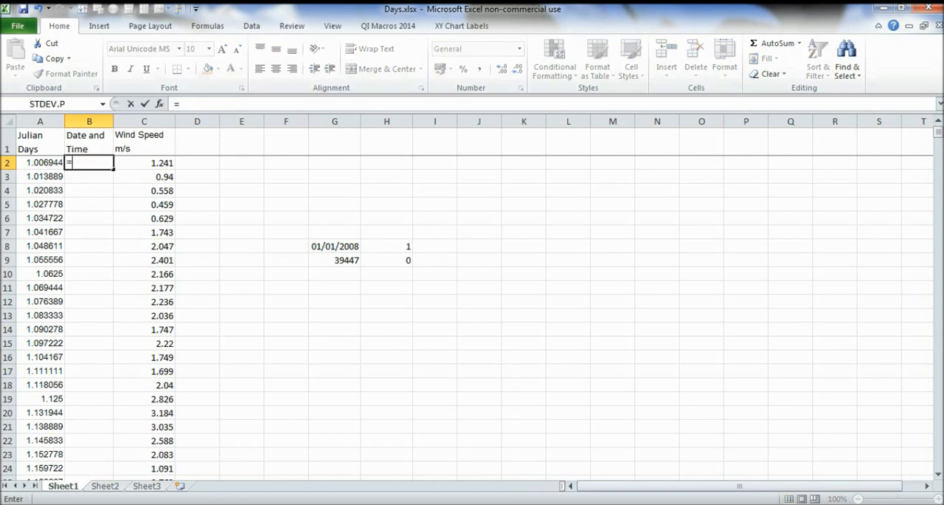
pyautogui.write('3')
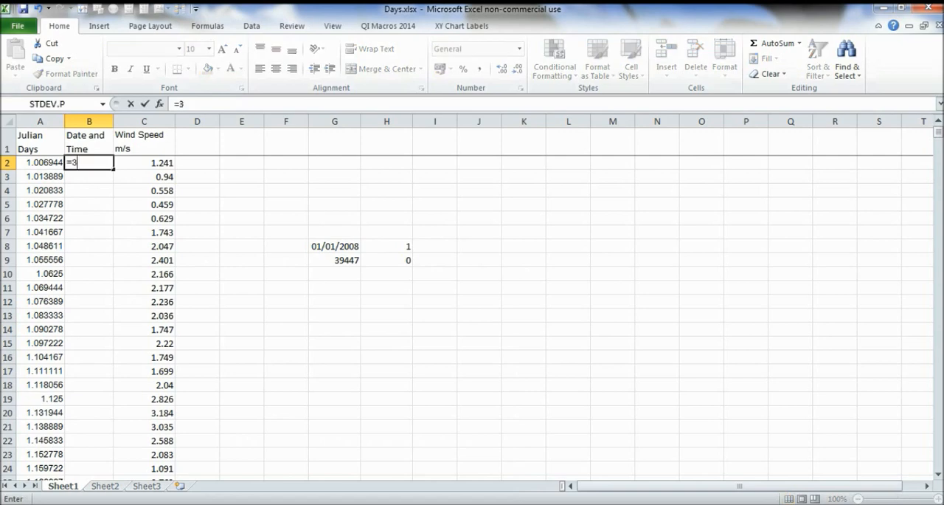
pyautogui.write('9447')
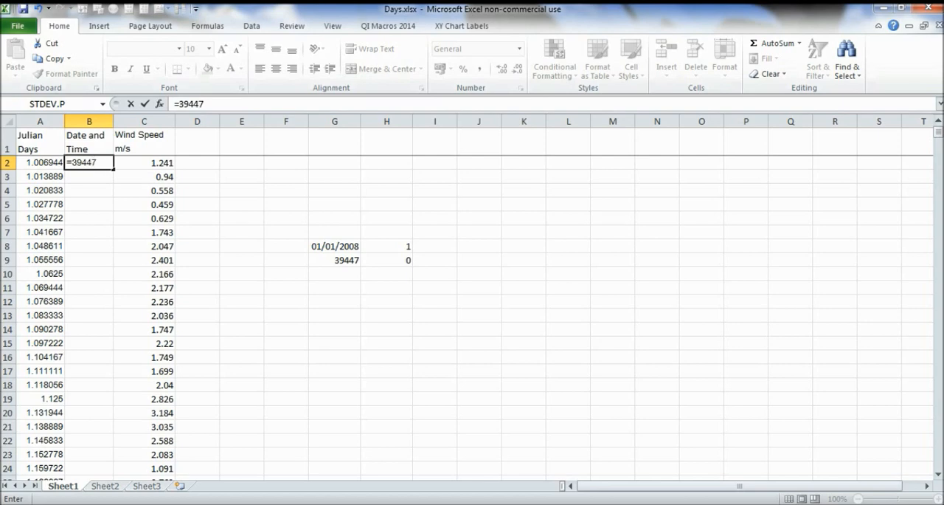
pyautogui.write('+A2')
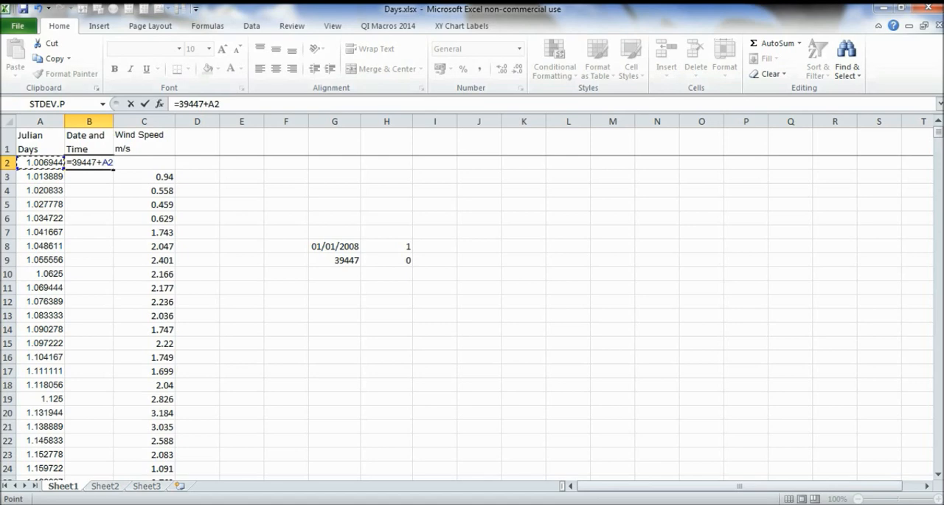
pyautogui.press('Enter')
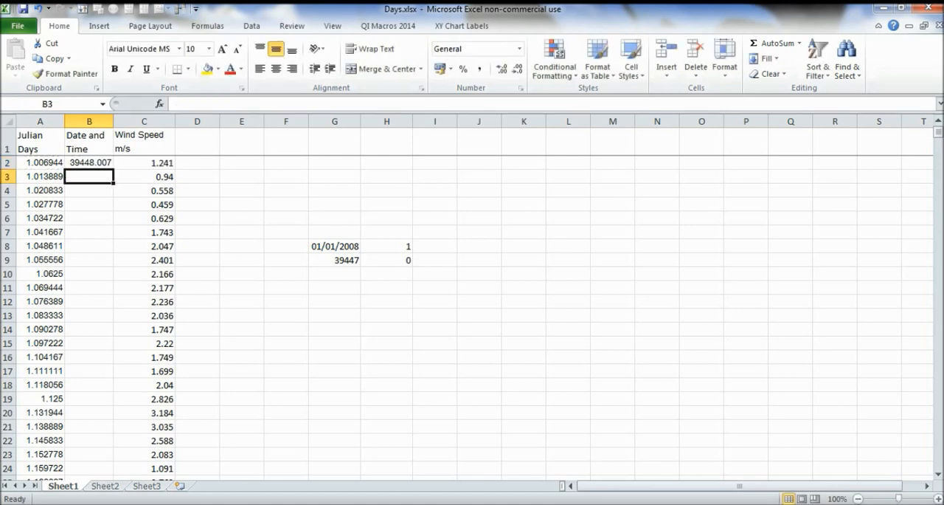
# - Format column B with the custom dd/mm/yyyy hh:mm format so B2 reads 01/01/2008 00:10
pyautogui.rightClick(88, 121)
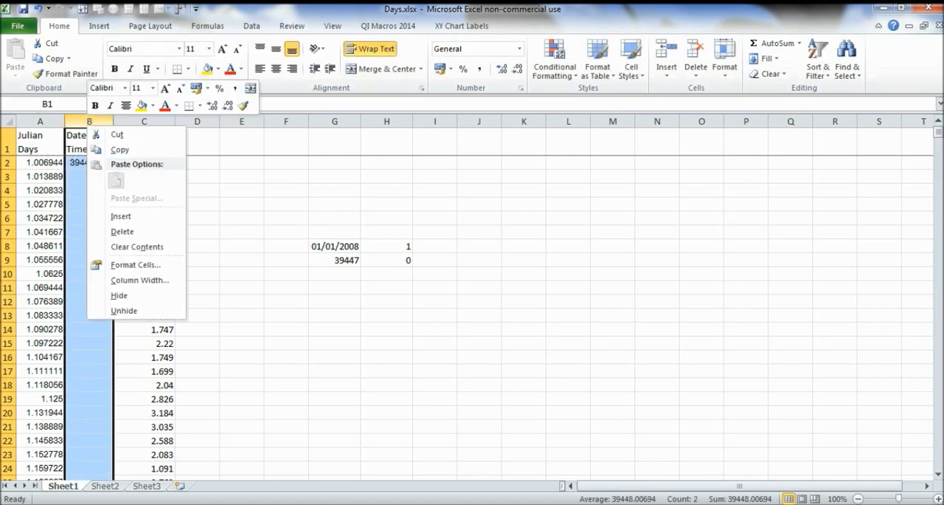
pyautogui.click(136, 264)
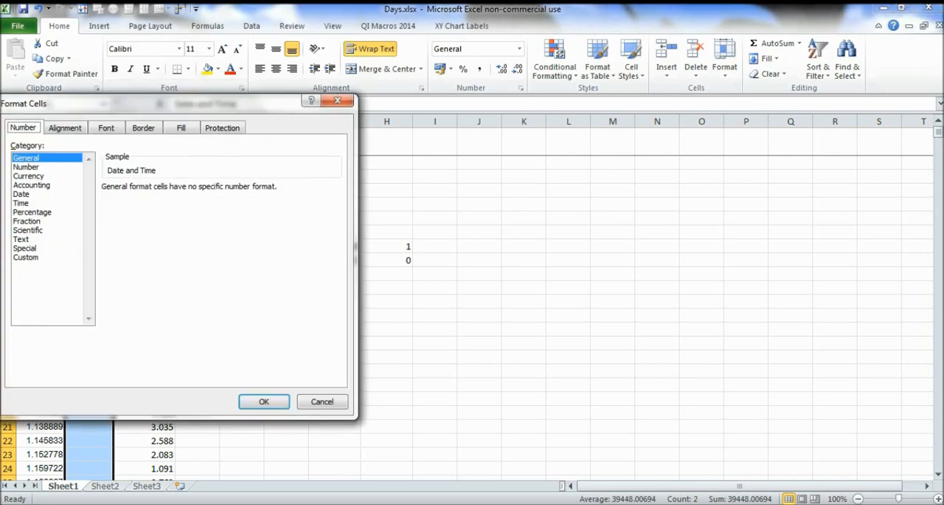
pyautogui.click(26, 256)
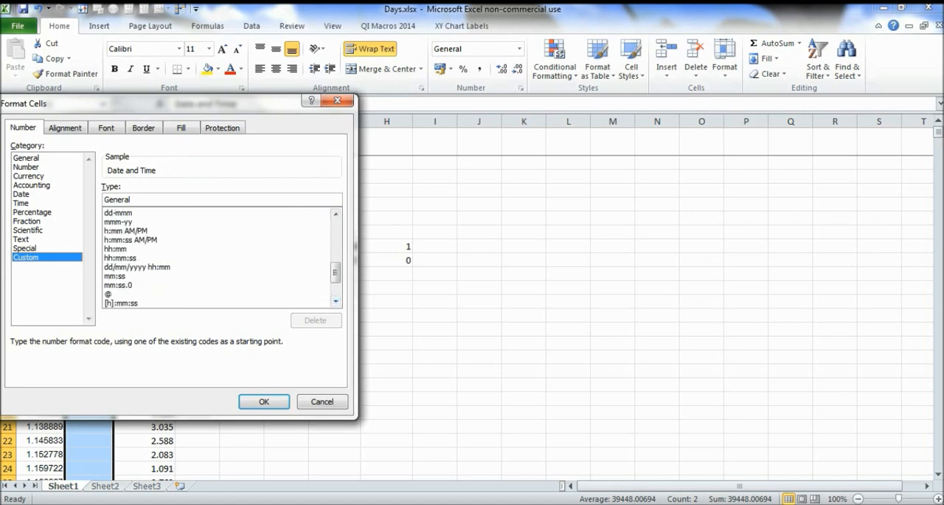
pyautogui.click(263, 401)
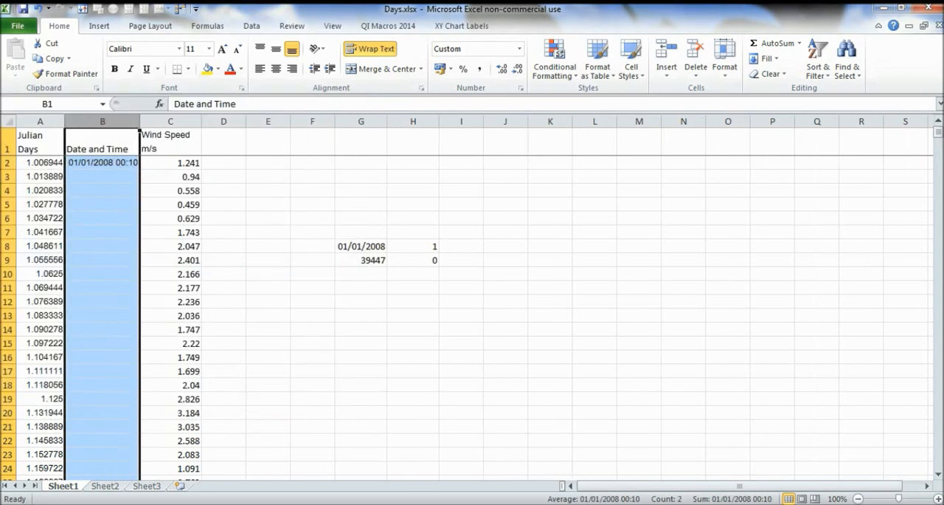
# - Copy the B2 formula down the whole Date and Time column and check a lower row
pyautogui.click(102, 162)
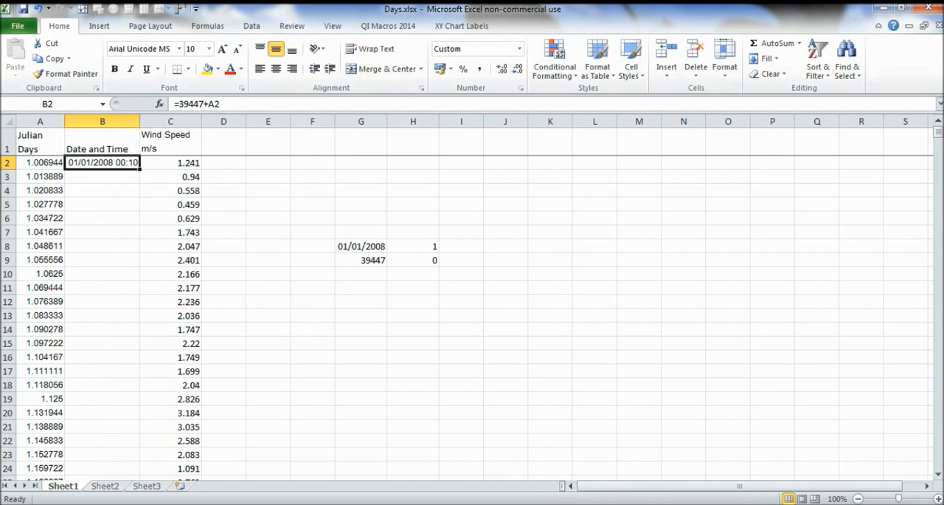
pyautogui.moveTo(139, 167); pyautogui.dragTo(145, 470)
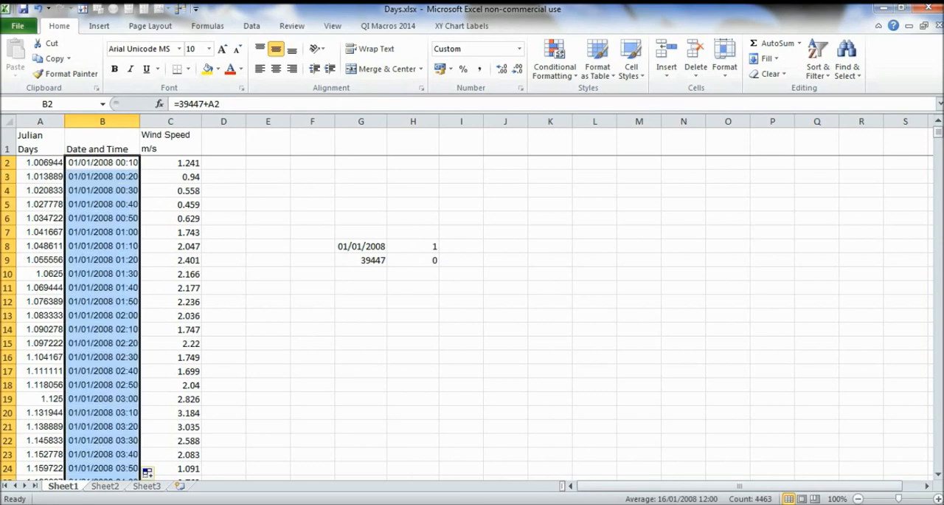
pyautogui.click(101, 287)
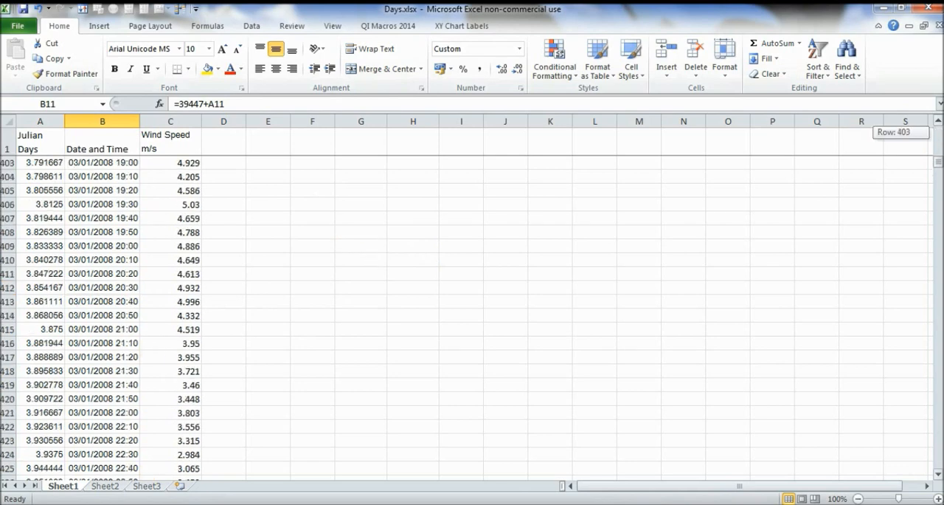
pyautogui.scroll(3)
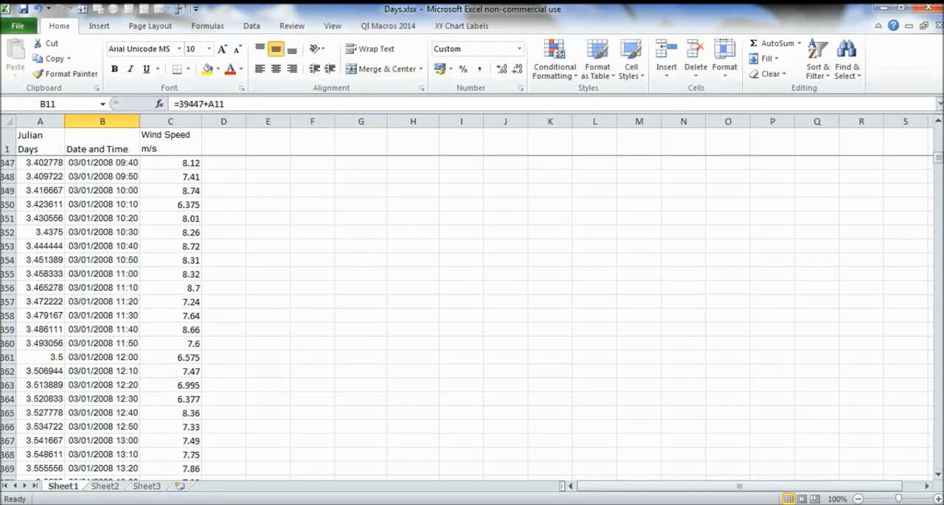